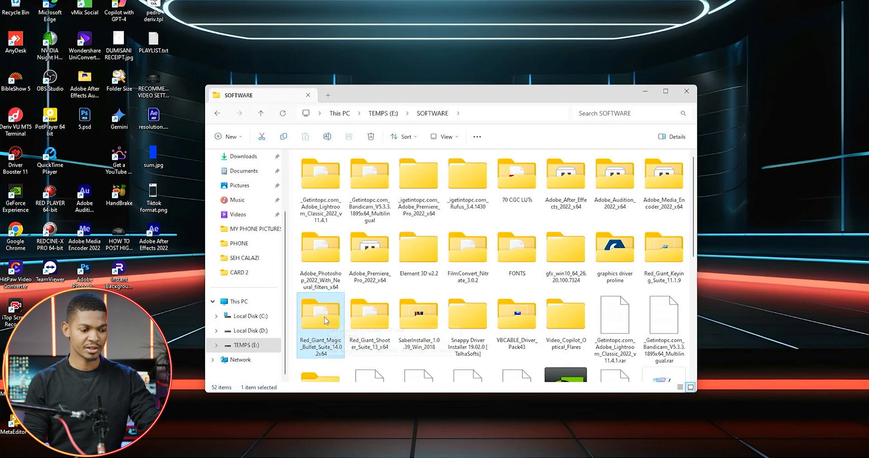
Step: Open the Magic Bullet Suite 14.0.2 folder and launch its installer, approving the UAC prompt
{"action": "double_click", "coordinate": [320, 313]}
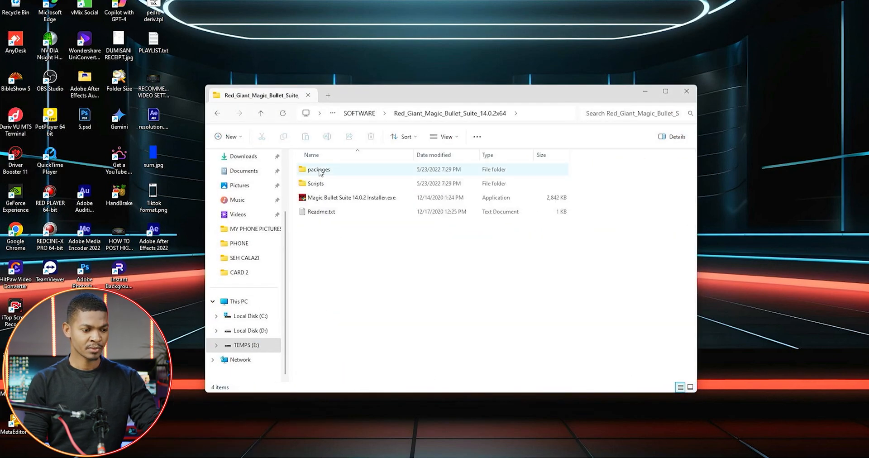
{"action": "mouse_move", "coordinate": [333, 197]}
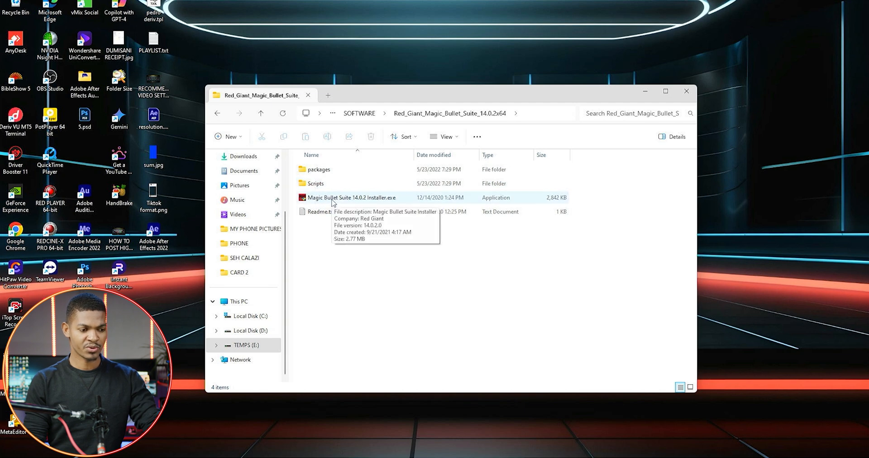
{"action": "double_click", "coordinate": [351, 197]}
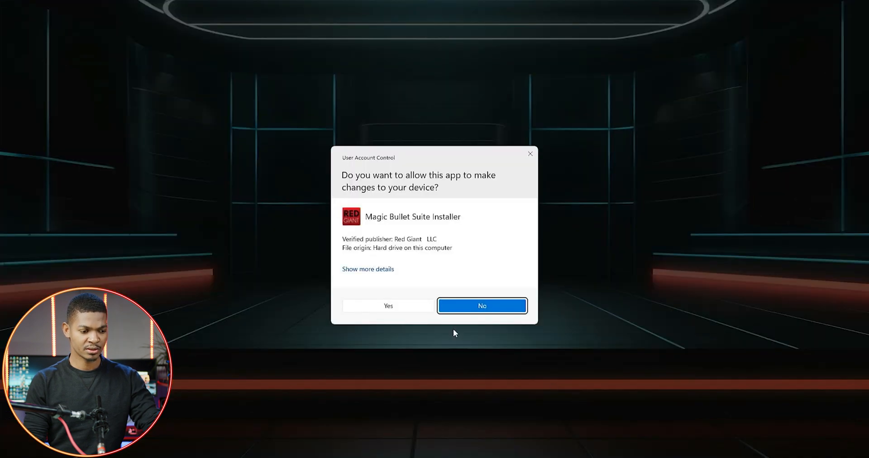
{"action": "left_click", "coordinate": [481, 306]}
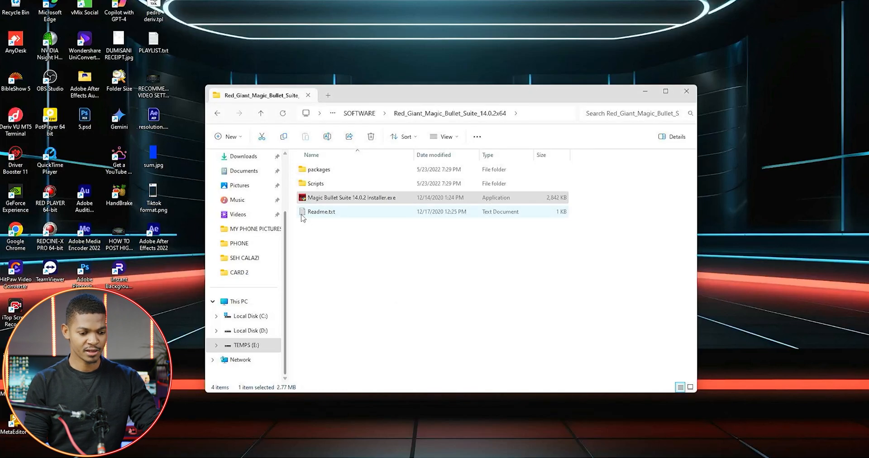
{"action": "left_click", "coordinate": [432, 261]}
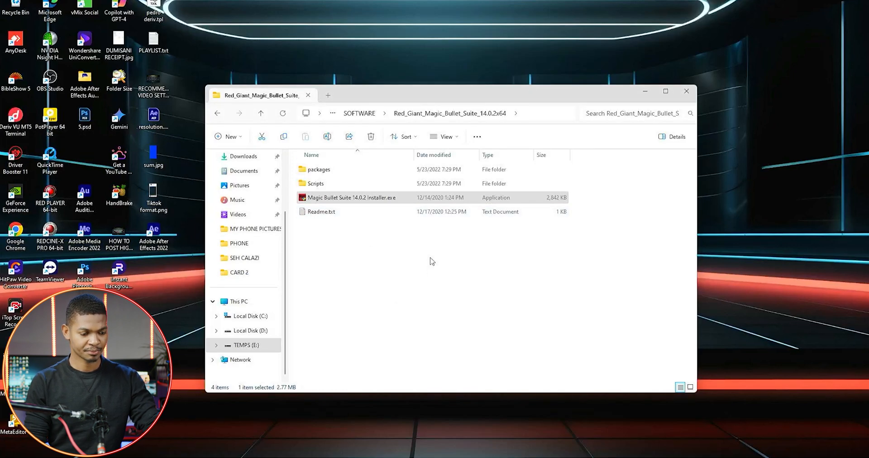
{"action": "double_click", "coordinate": [354, 197]}
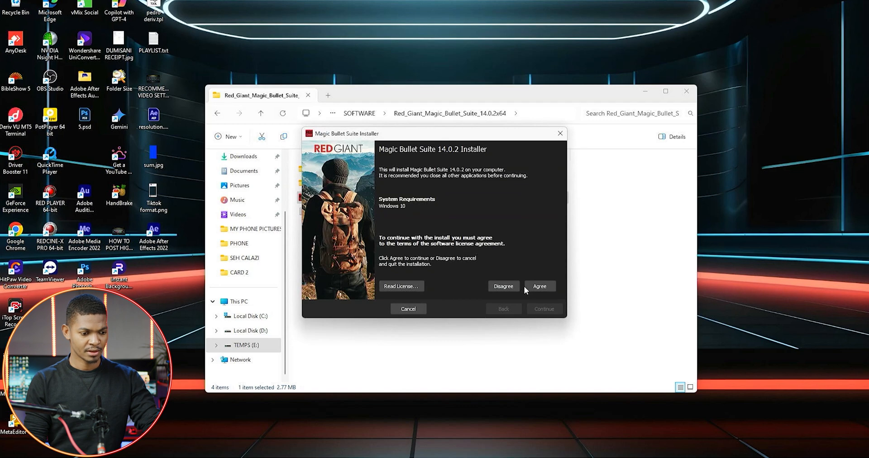
{"action": "left_click", "coordinate": [538, 286]}
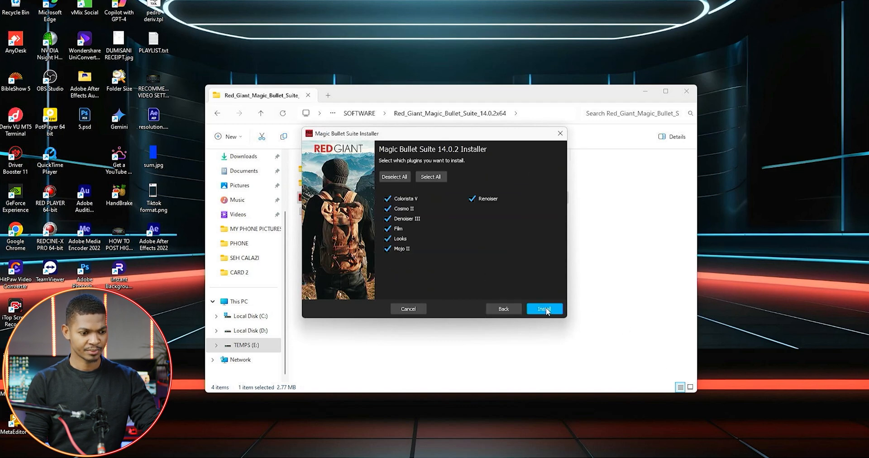
{"action": "mouse_move", "coordinate": [446, 226]}
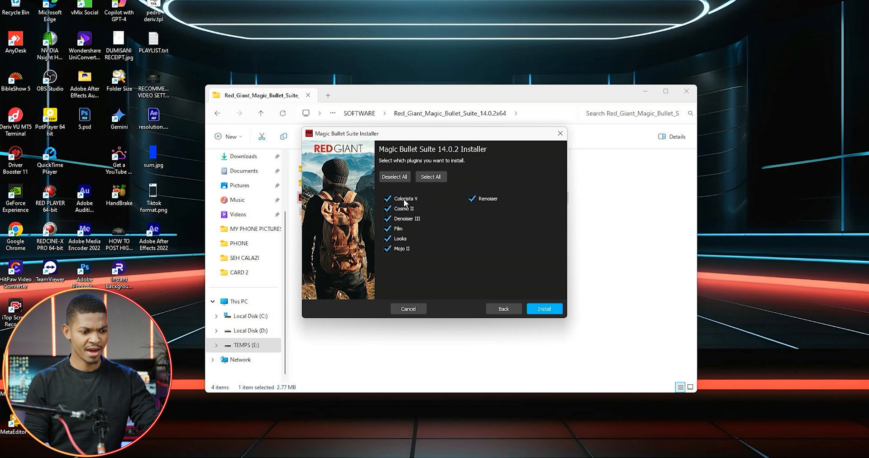
{"action": "mouse_move", "coordinate": [400, 204]}
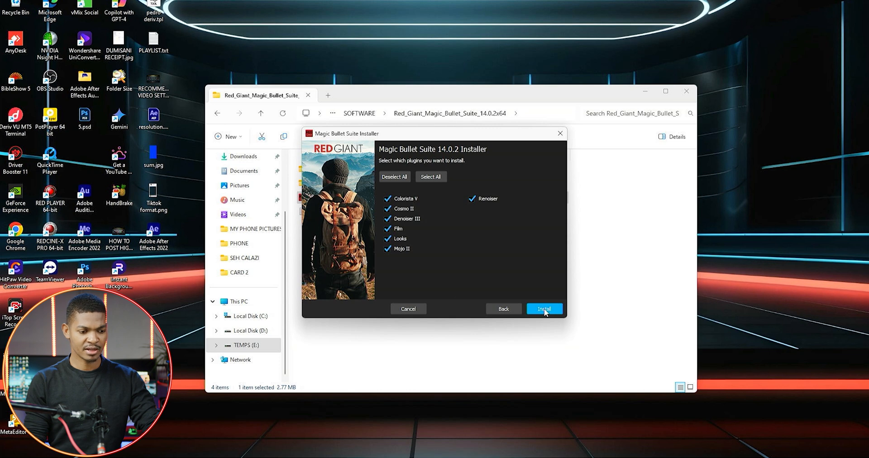
{"action": "mouse_move", "coordinate": [475, 217]}
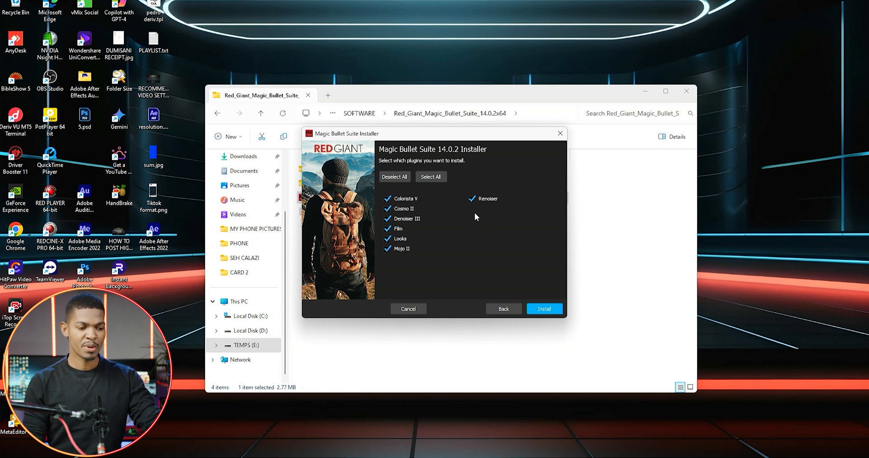
{"action": "mouse_move", "coordinate": [459, 222]}
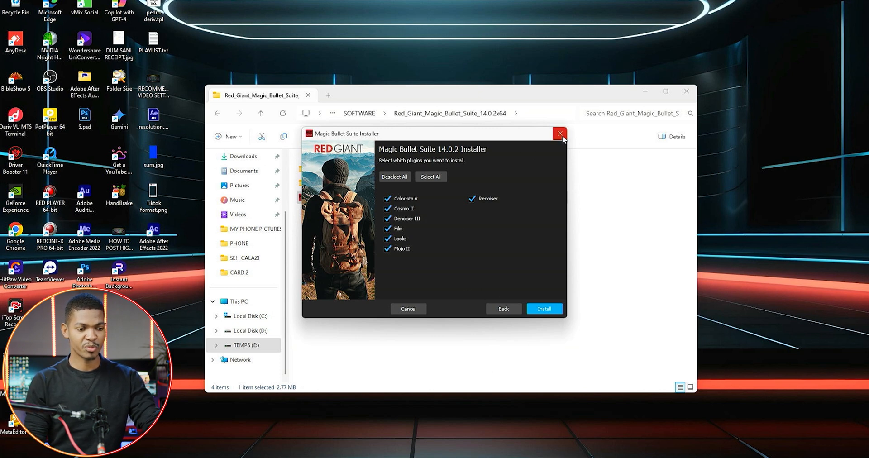
{"action": "left_click", "coordinate": [560, 133]}
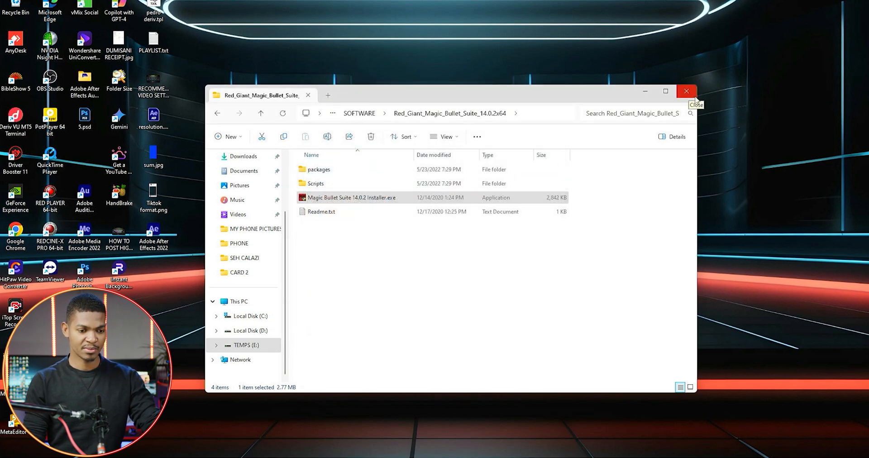
Step: Close File Explorer and select clip A005_C013_01013J_001 in the Project panel
{"action": "left_click", "coordinate": [686, 90]}
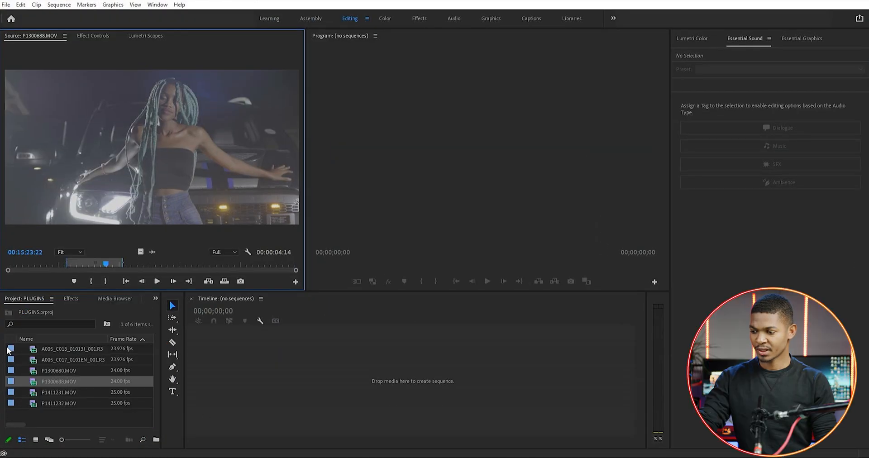
{"action": "left_click", "coordinate": [72, 348]}
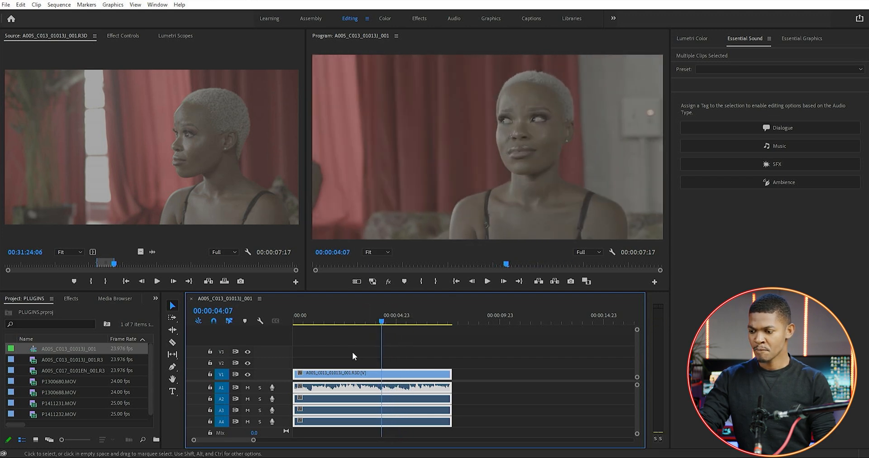
Step: Apply Colorista IV from an Effects search for 'COLO' and start Guided Color Correction
{"action": "left_click", "coordinate": [70, 298]}
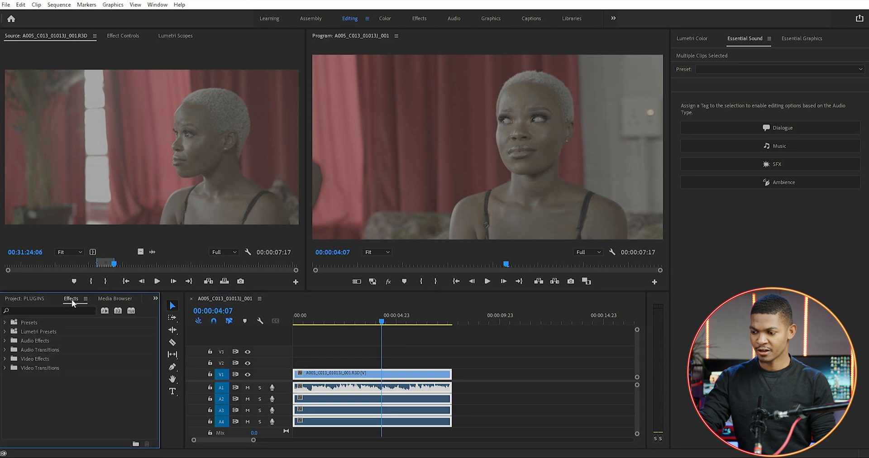
{"action": "left_click", "coordinate": [50, 310]}
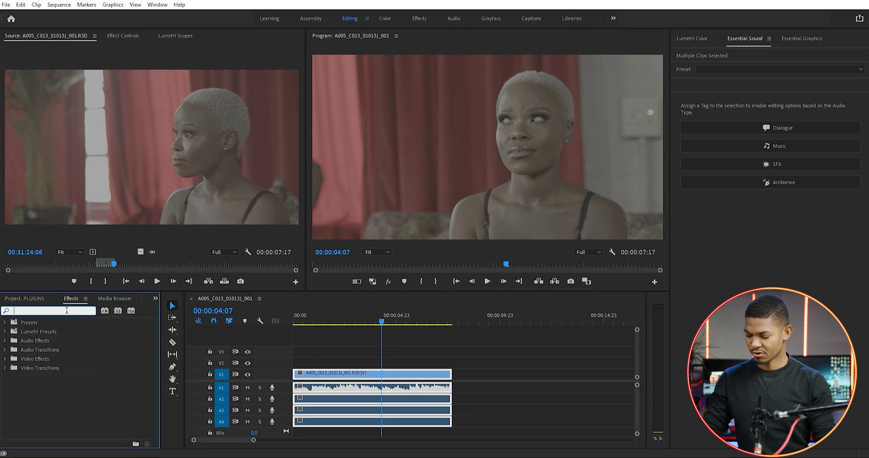
{"action": "type", "text": "COLORISTA"}
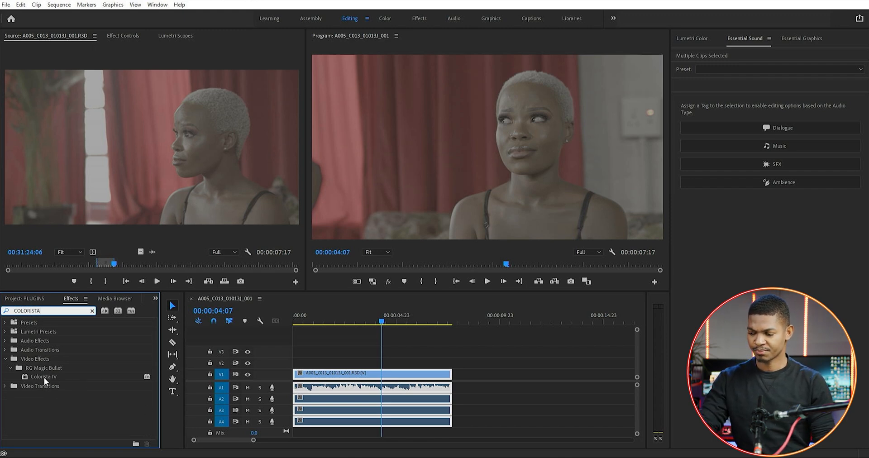
{"action": "left_click_drag", "start_coordinate": [43, 377], "coordinate": [301, 374]}
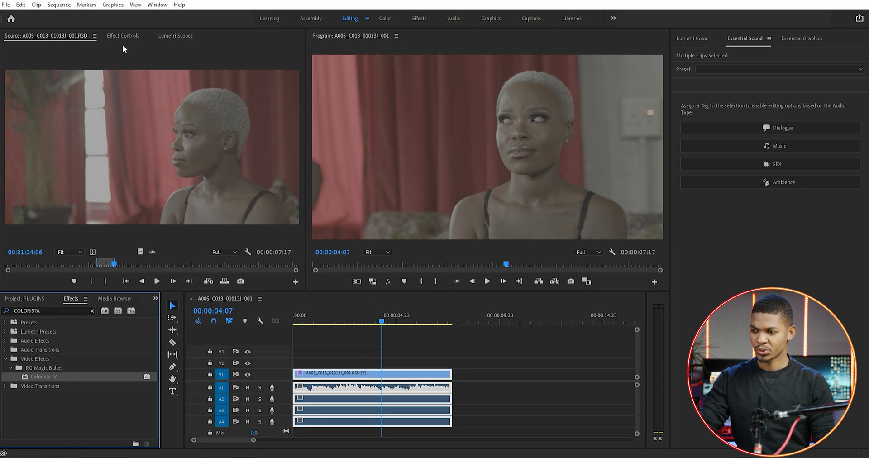
{"action": "left_click", "coordinate": [123, 35]}
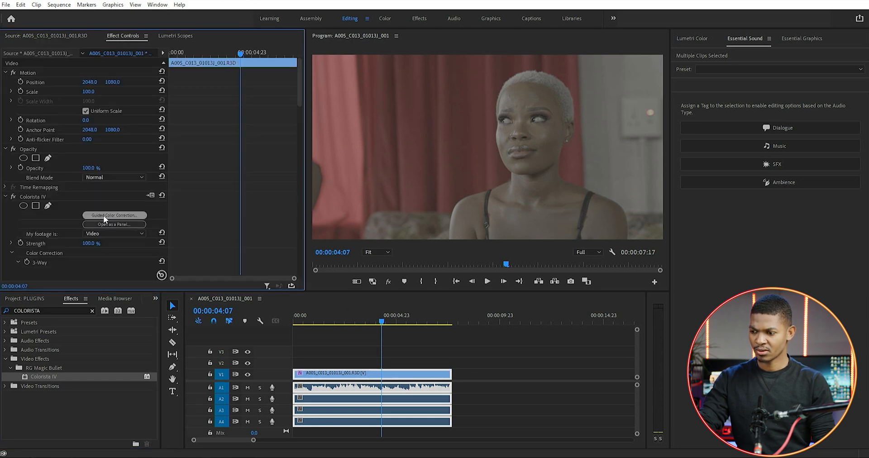
{"action": "left_click", "coordinate": [114, 215]}
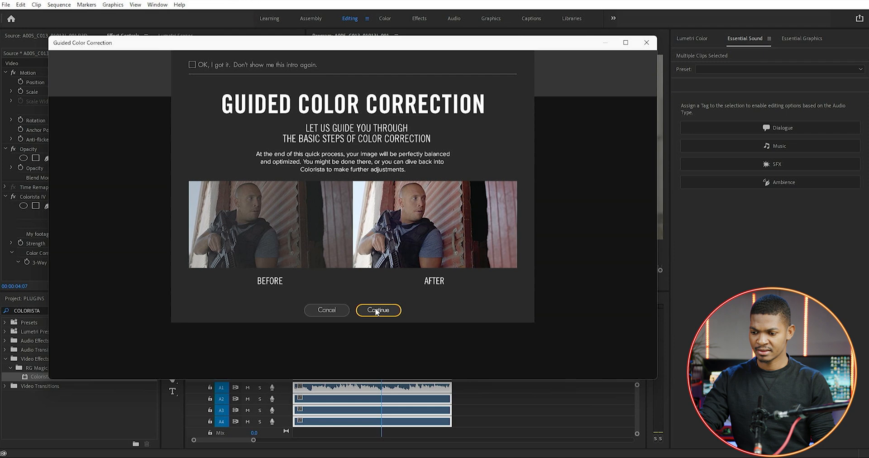
Step: Continue past the guided intro and pick log as the footage's colour space
{"action": "left_click", "coordinate": [378, 310]}
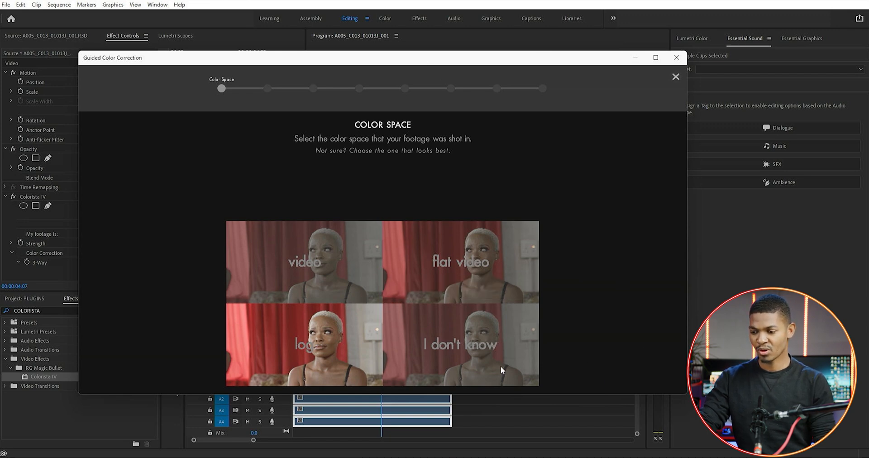
{"action": "mouse_move", "coordinate": [304, 344]}
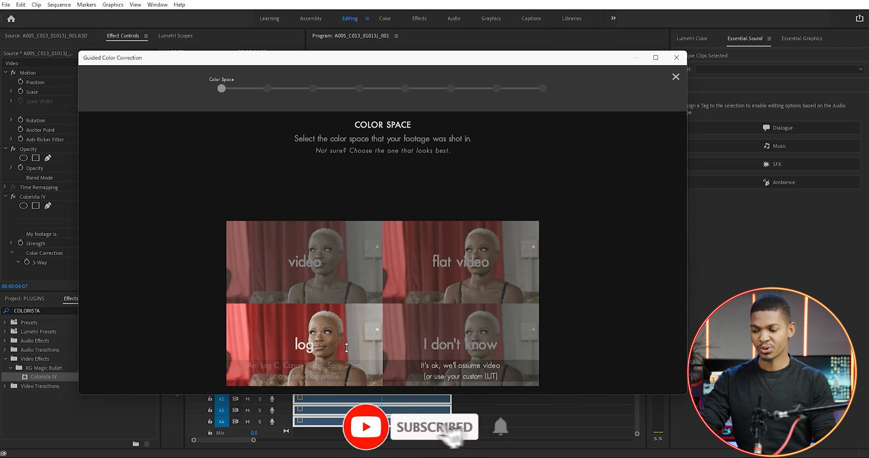
{"action": "left_click", "coordinate": [303, 344]}
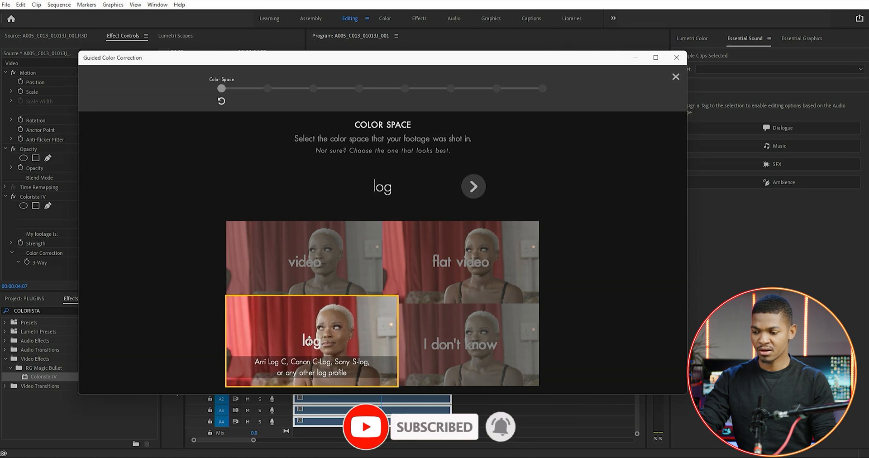
{"action": "left_click", "coordinate": [472, 187]}
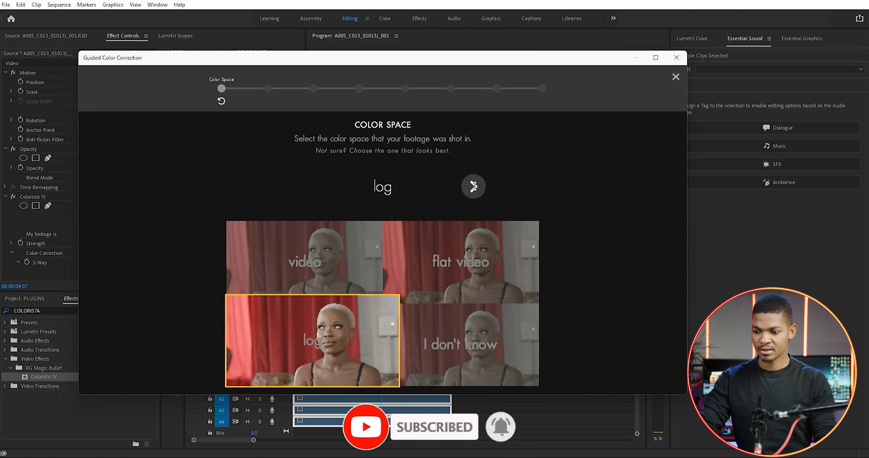
Step: Lower the Black Point until shadows clip, then raise it until shadows are black without clipping
{"action": "left_click", "coordinate": [473, 185]}
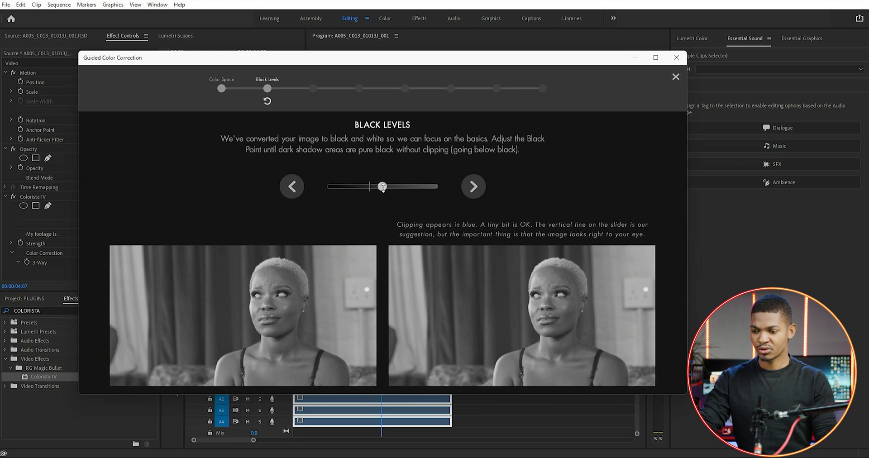
{"action": "left_click_drag", "start_coordinate": [383, 187], "coordinate": [378, 186]}
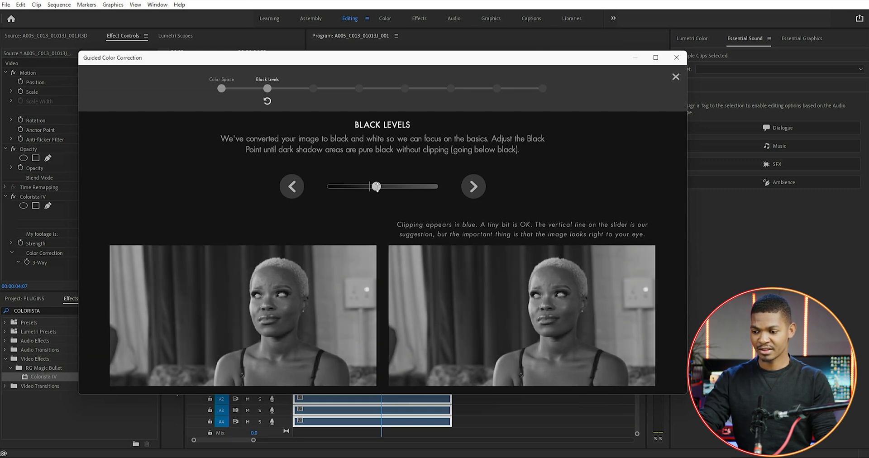
{"action": "left_click_drag", "start_coordinate": [378, 186], "coordinate": [375, 186]}
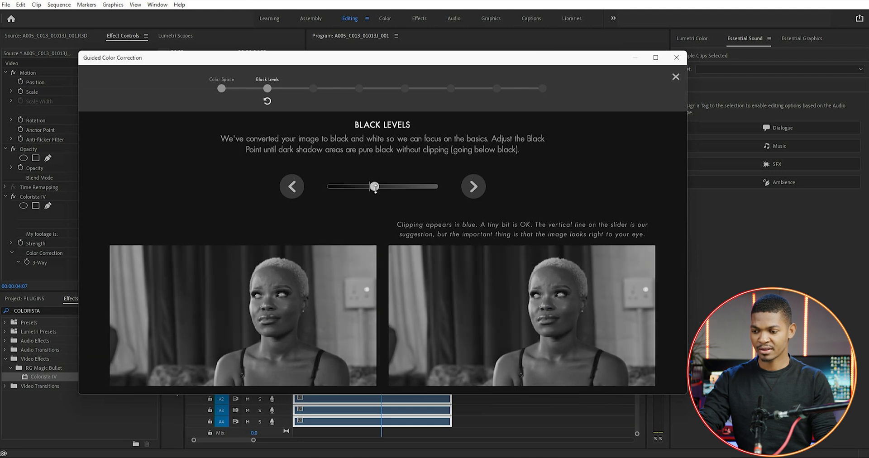
{"action": "left_click_drag", "start_coordinate": [374, 187], "coordinate": [371, 186]}
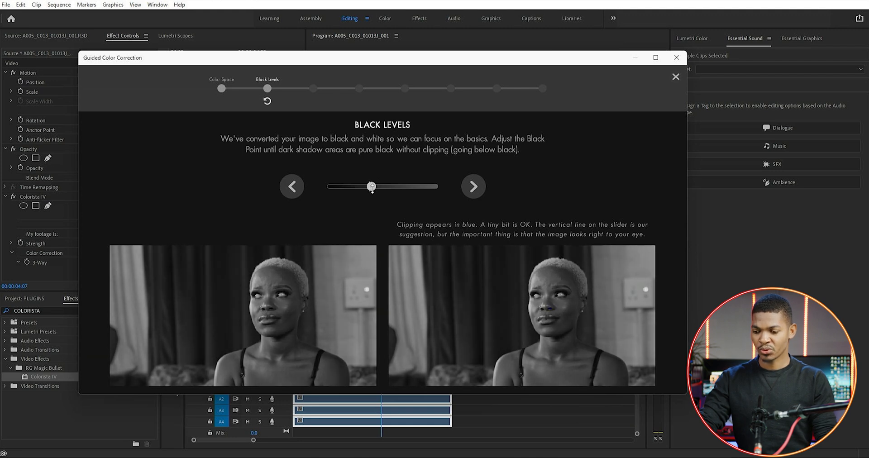
{"action": "left_click_drag", "start_coordinate": [372, 187], "coordinate": [360, 187]}
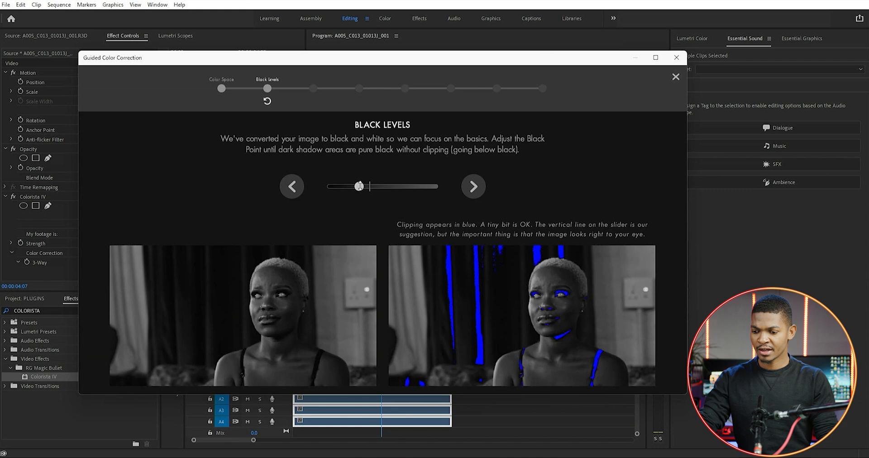
{"action": "left_click_drag", "start_coordinate": [359, 186], "coordinate": [358, 185]}
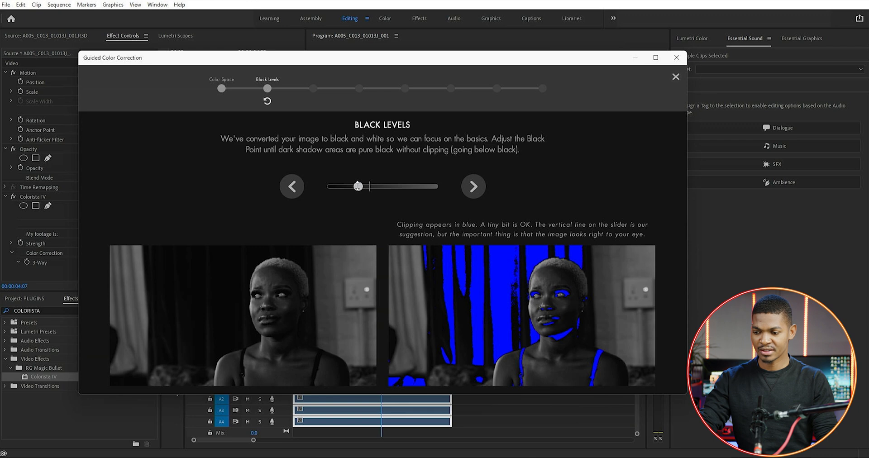
{"action": "left_click_drag", "start_coordinate": [357, 185], "coordinate": [366, 185]}
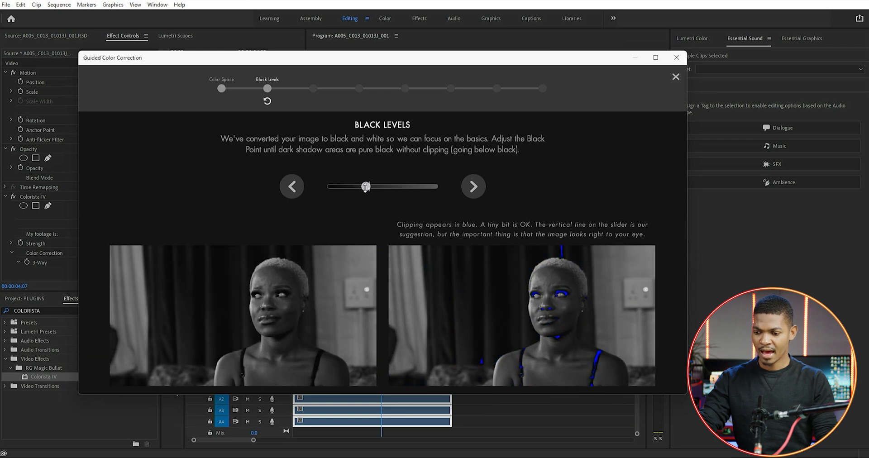
{"action": "left_click_drag", "start_coordinate": [366, 187], "coordinate": [368, 186]}
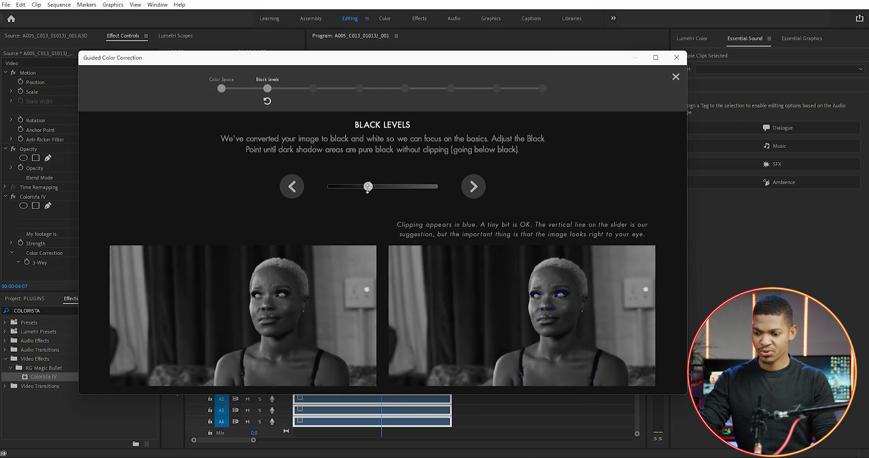
{"action": "left_click_drag", "start_coordinate": [368, 186], "coordinate": [371, 187]}
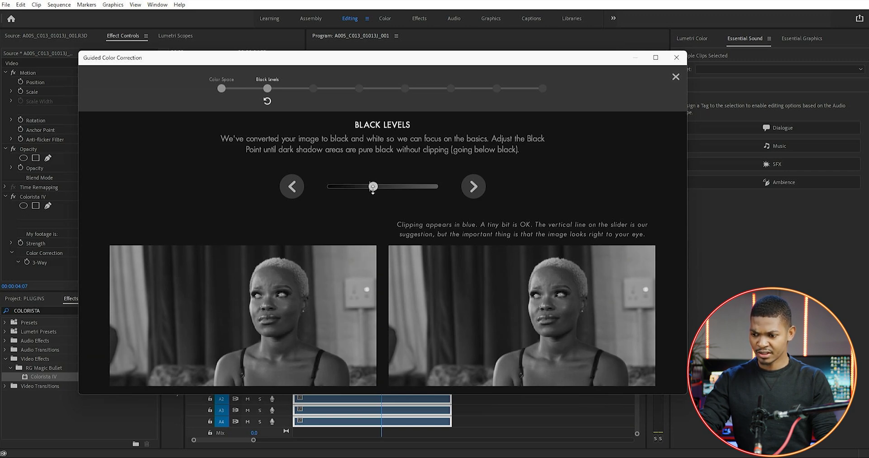
{"action": "left_click_drag", "start_coordinate": [373, 187], "coordinate": [370, 187]}
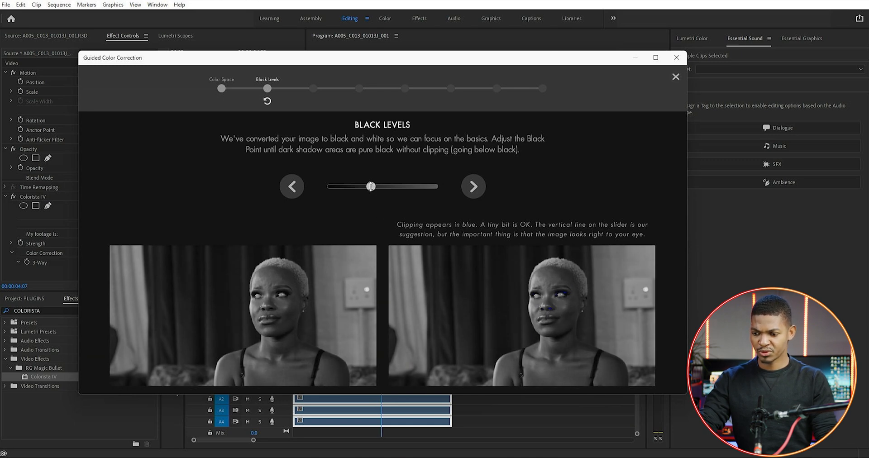
{"action": "left_click_drag", "start_coordinate": [370, 187], "coordinate": [373, 186]}
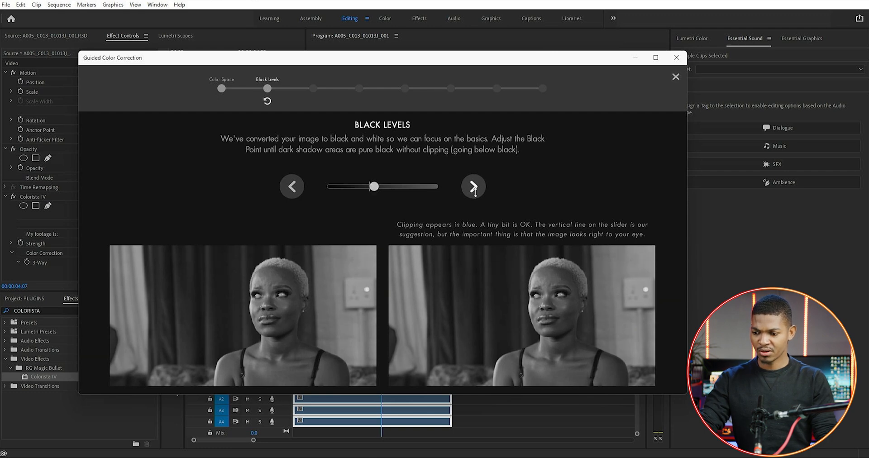
Step: Push the White Point to maximum, then lower it until red highlight clipping disappears
{"action": "left_click", "coordinate": [472, 187]}
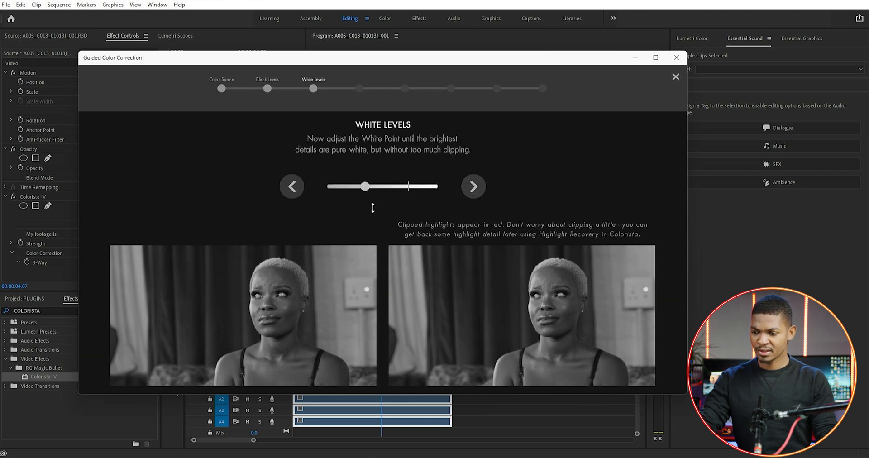
{"action": "left_click_drag", "start_coordinate": [364, 187], "coordinate": [385, 187]}
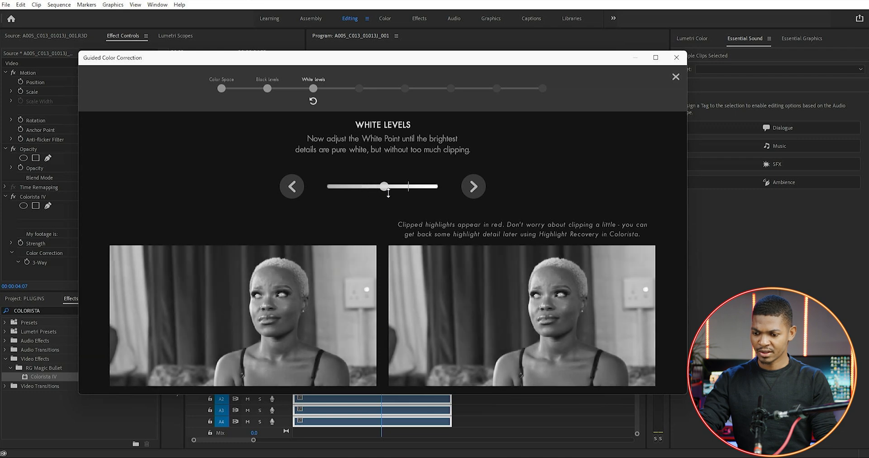
{"action": "left_click_drag", "start_coordinate": [388, 187], "coordinate": [401, 186]}
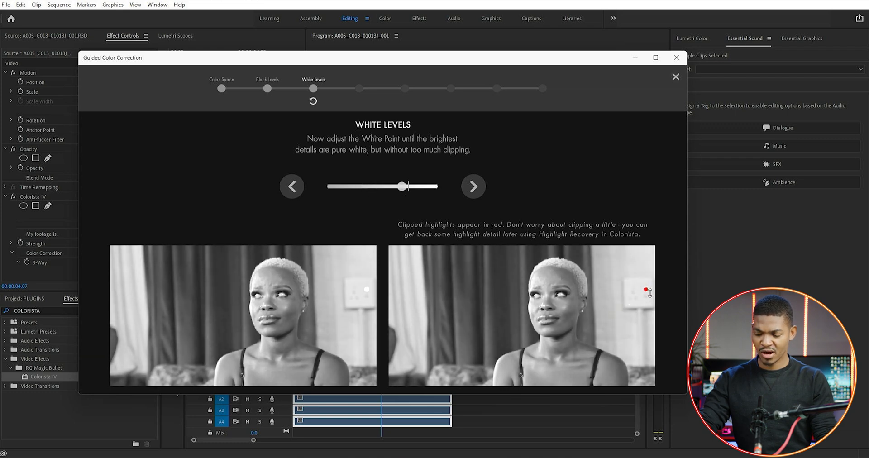
{"action": "left_click_drag", "start_coordinate": [400, 187], "coordinate": [430, 187]}
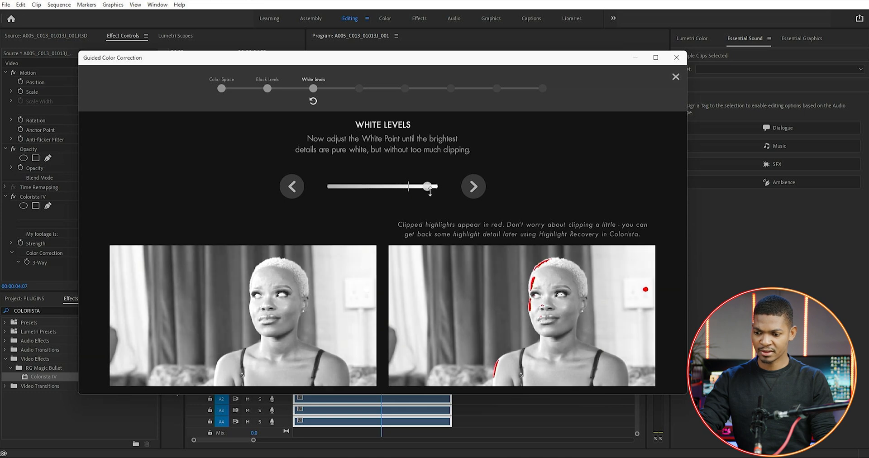
{"action": "left_click_drag", "start_coordinate": [430, 186], "coordinate": [437, 187]}
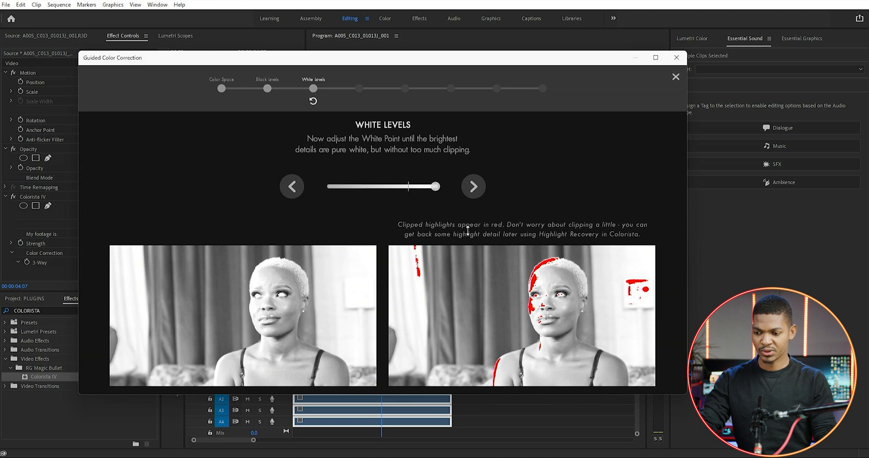
{"action": "left_click_drag", "start_coordinate": [435, 187], "coordinate": [427, 186]}
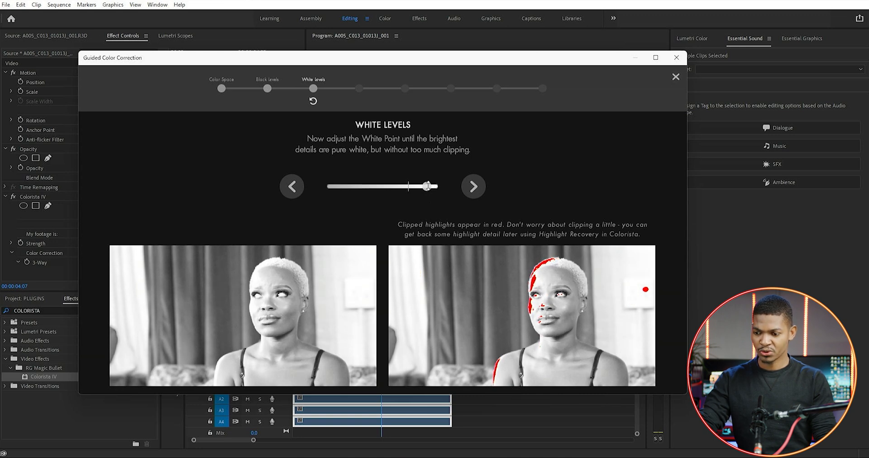
{"action": "left_click_drag", "start_coordinate": [430, 186], "coordinate": [409, 187]}
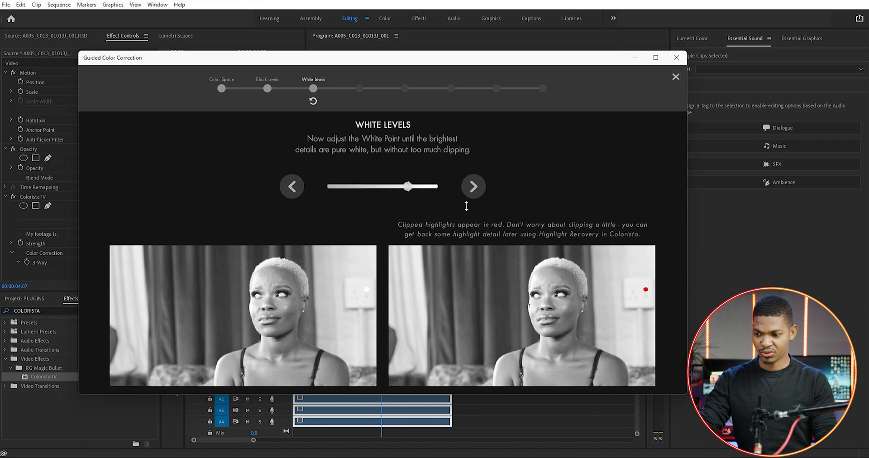
{"action": "left_click_drag", "start_coordinate": [408, 187], "coordinate": [403, 186]}
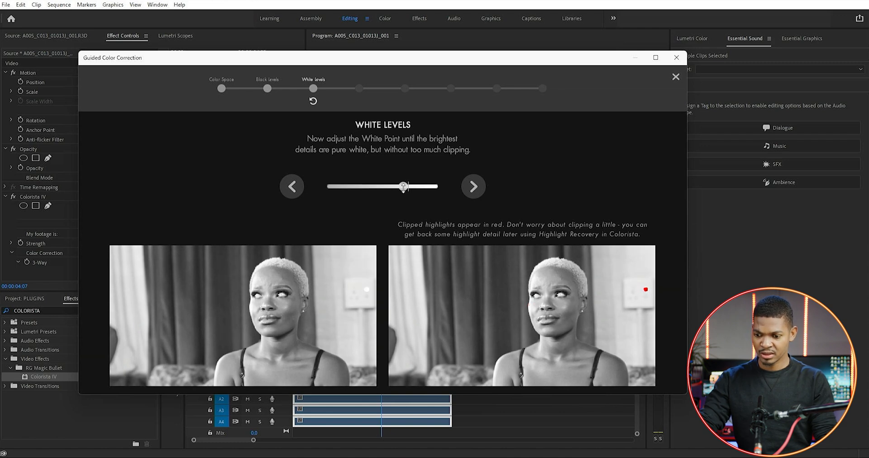
{"action": "left_click_drag", "start_coordinate": [403, 187], "coordinate": [393, 187]}
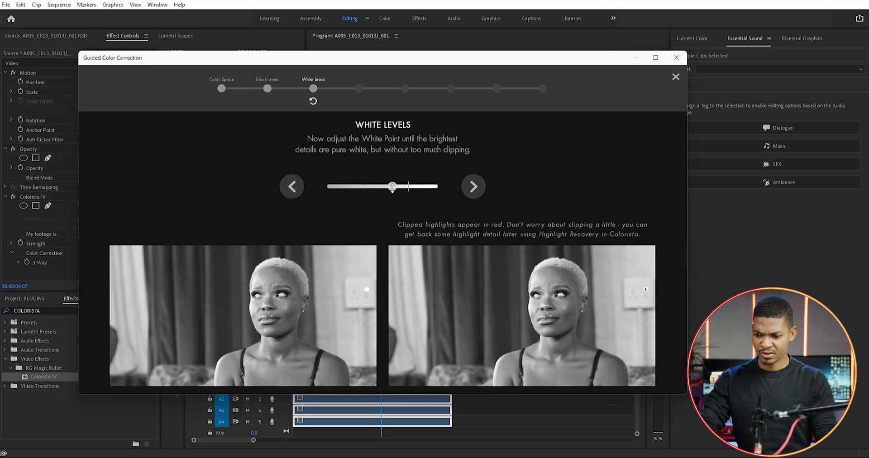
{"action": "left_click_drag", "start_coordinate": [393, 186], "coordinate": [387, 186]}
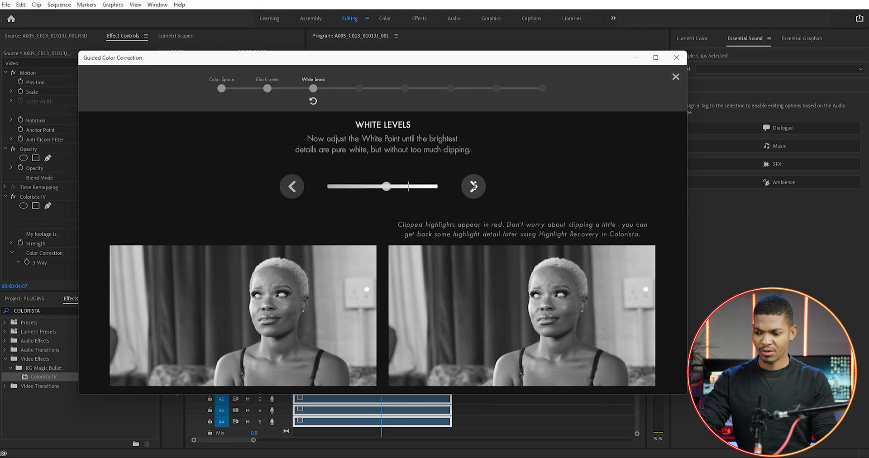
{"action": "left_click", "coordinate": [472, 185]}
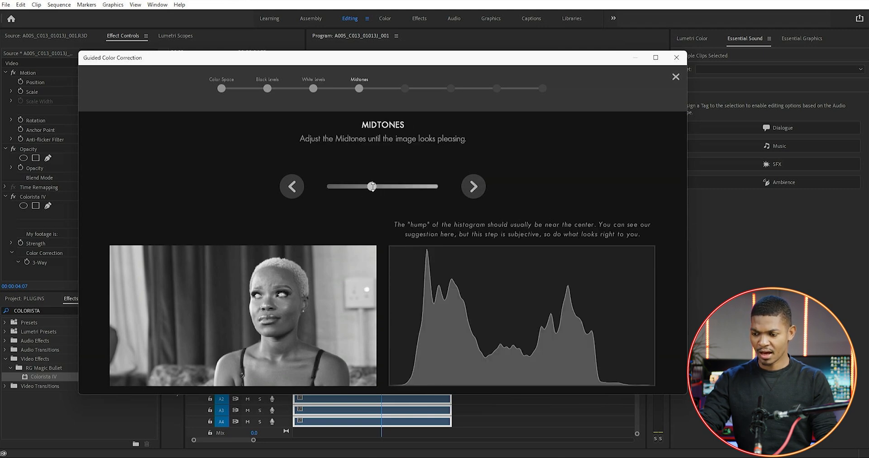
Step: Return midtones near the suggested level, adjust contrast to taste, and advance to Saturation
{"action": "left_click_drag", "start_coordinate": [371, 187], "coordinate": [383, 186]}
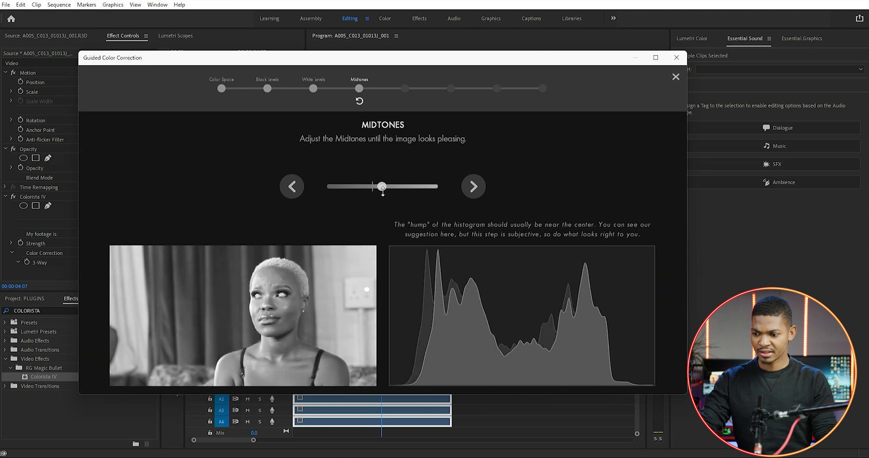
{"action": "left_click_drag", "start_coordinate": [383, 187], "coordinate": [373, 187]}
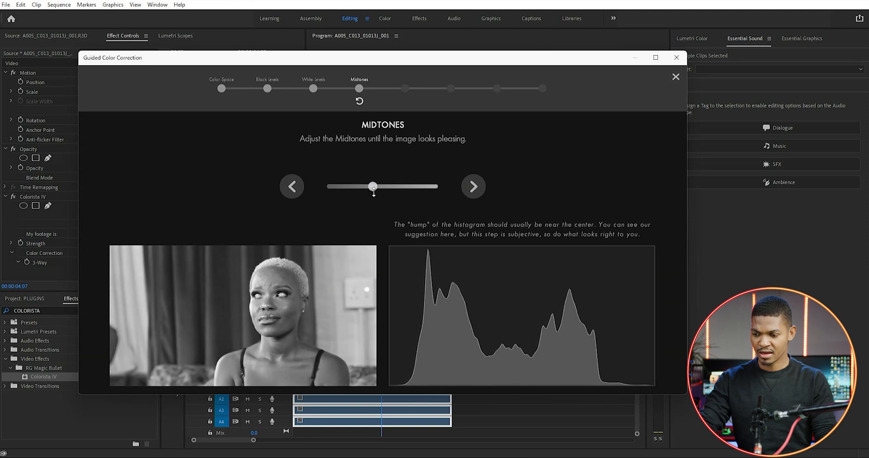
{"action": "left_click", "coordinate": [473, 187]}
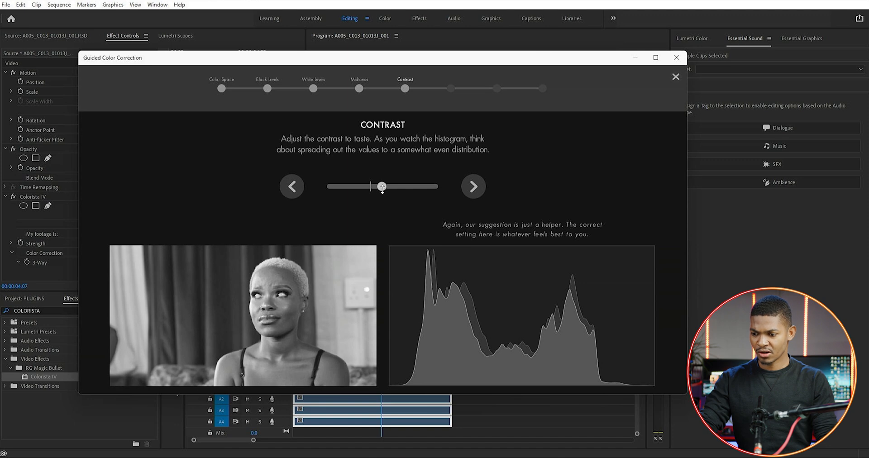
{"action": "left_click_drag", "start_coordinate": [381, 186], "coordinate": [370, 187]}
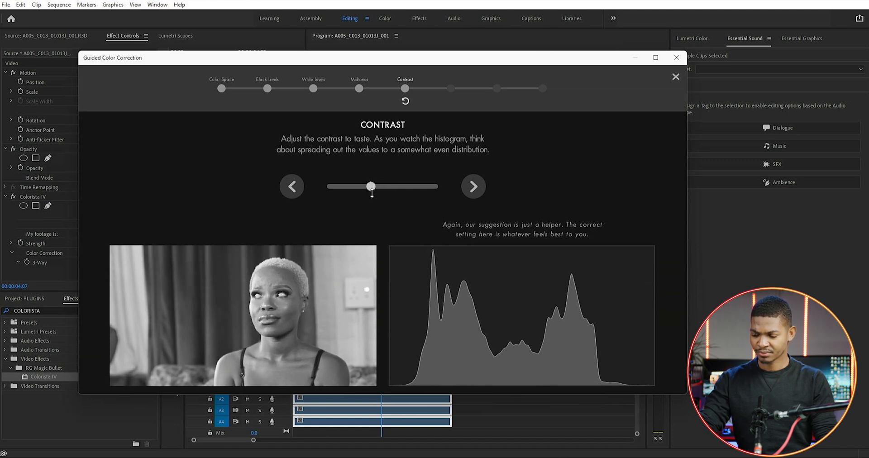
{"action": "left_click", "coordinate": [473, 187]}
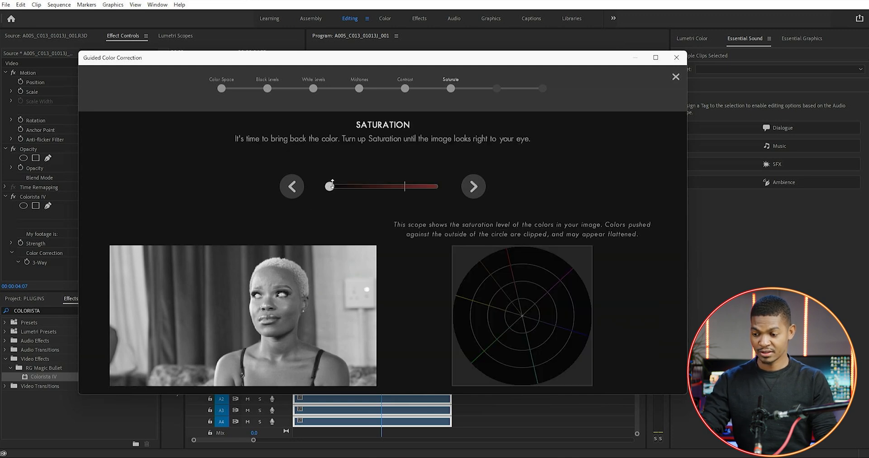
Step: Raise the Saturation slider until colours look natural, then advance to Color Balance
{"action": "left_click_drag", "start_coordinate": [331, 186], "coordinate": [373, 185]}
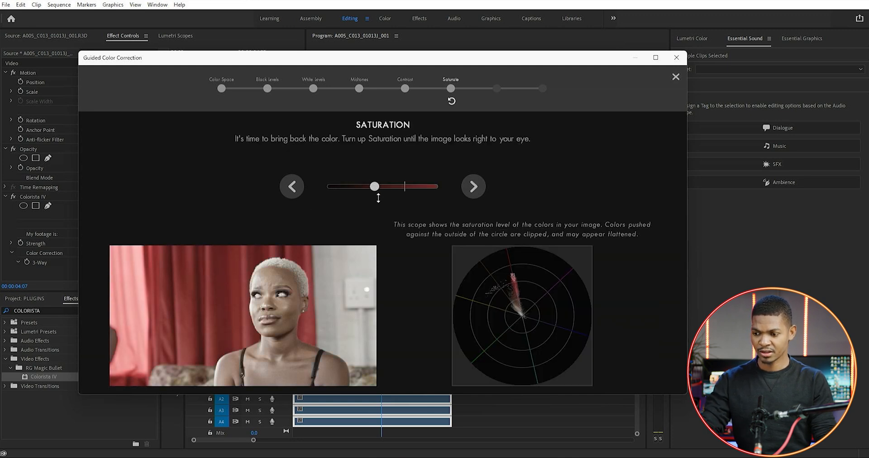
{"action": "left_click_drag", "start_coordinate": [371, 186], "coordinate": [402, 186]}
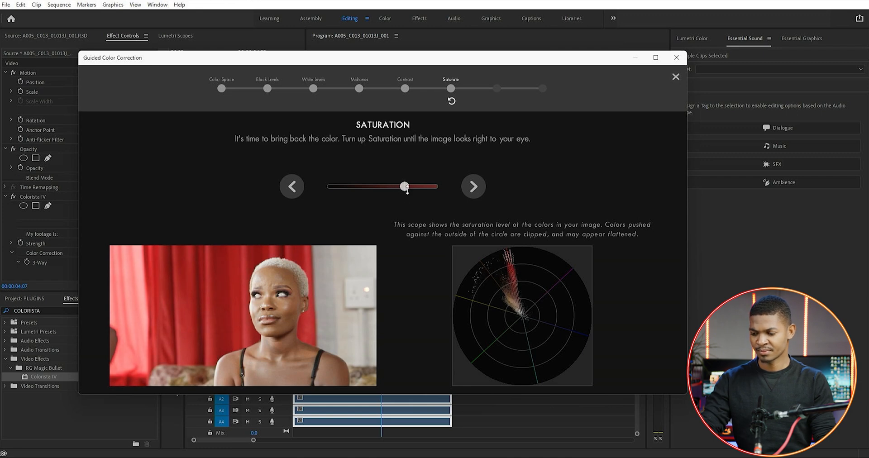
{"action": "left_click", "coordinate": [472, 186]}
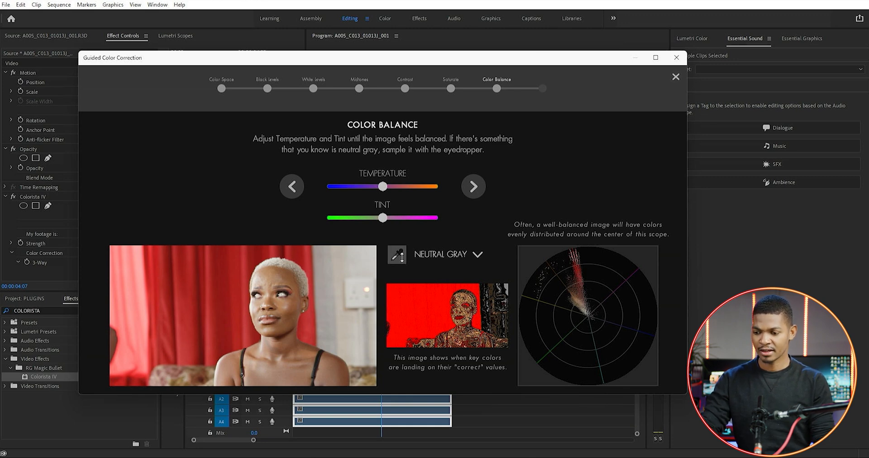
Step: Use the neutral gray eyedropper to sample the woman's hair and another spot
{"action": "left_click", "coordinate": [396, 253]}
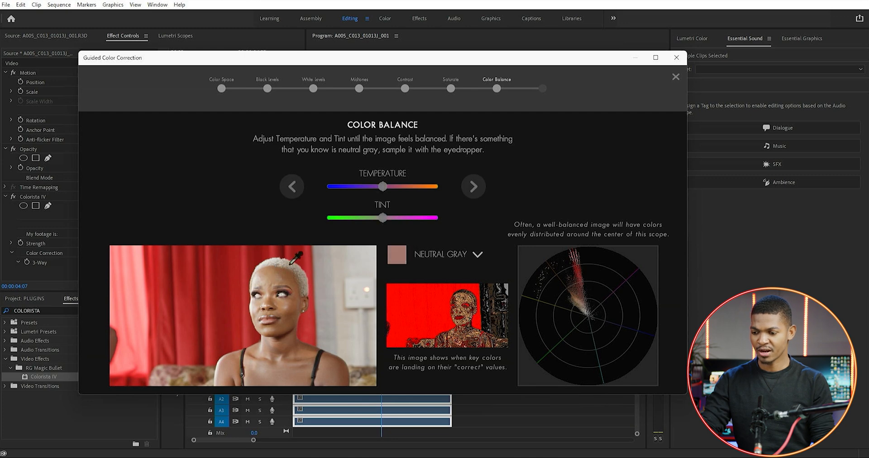
{"action": "left_click", "coordinate": [294, 260]}
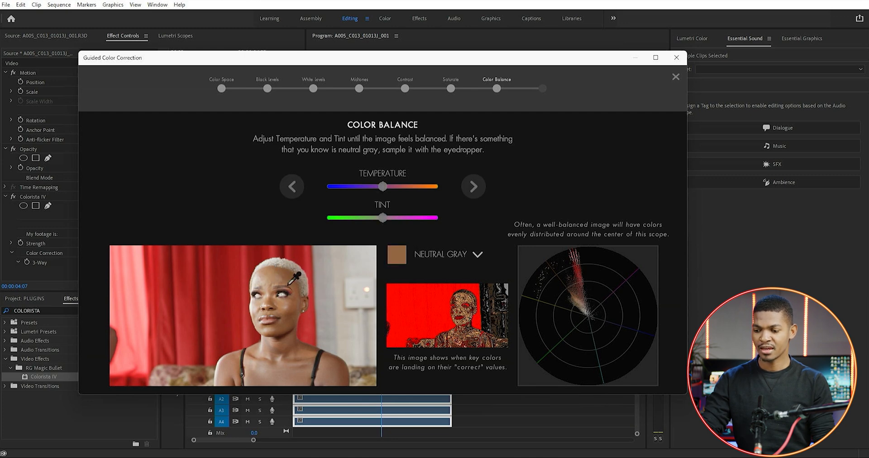
{"action": "left_click", "coordinate": [183, 284]}
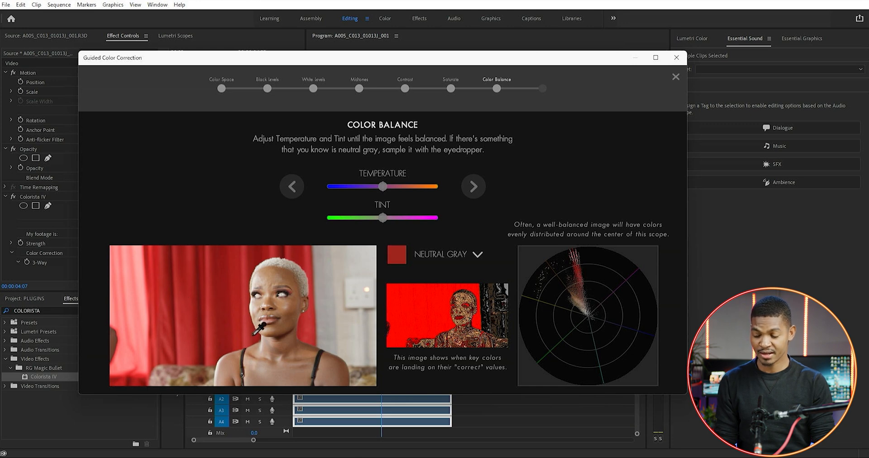
Step: Switch sampling to Skin Tone, sample the woman's skin, and advance to the final step
{"action": "left_click", "coordinate": [341, 280]}
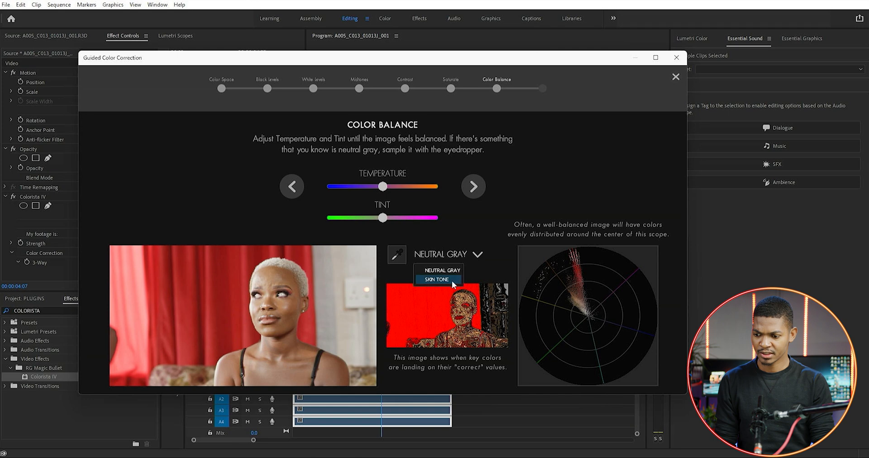
{"action": "left_click", "coordinate": [437, 280]}
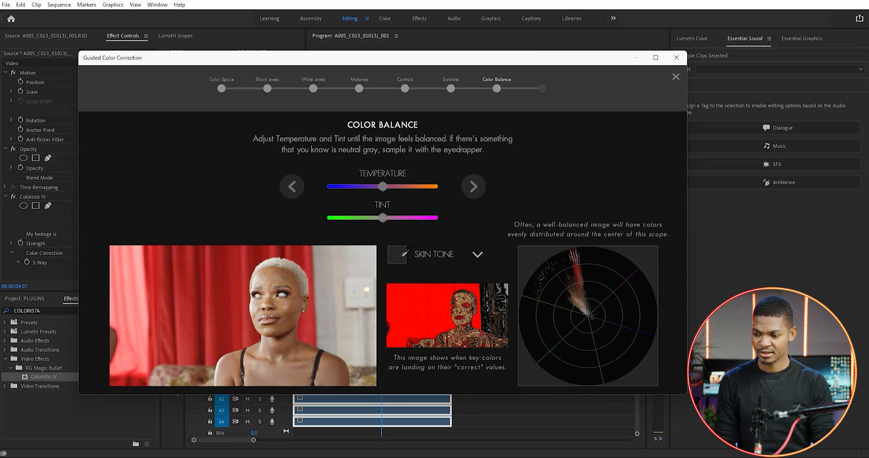
{"action": "left_click", "coordinate": [283, 297]}
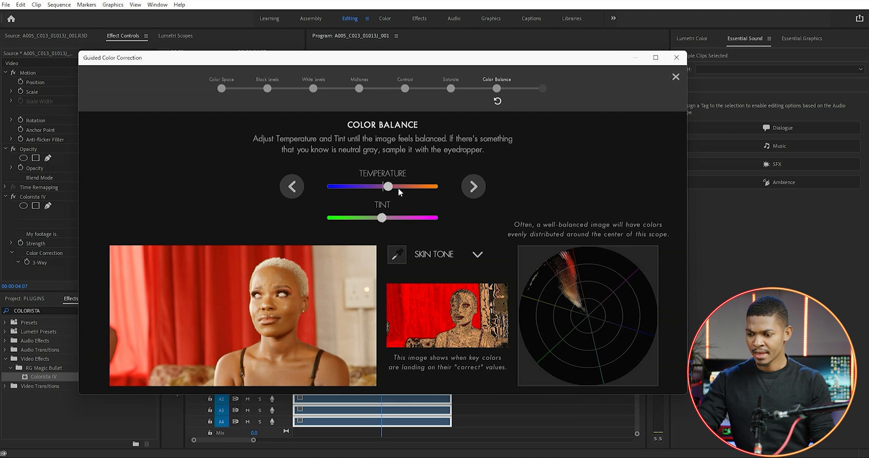
{"action": "mouse_move", "coordinate": [392, 193]}
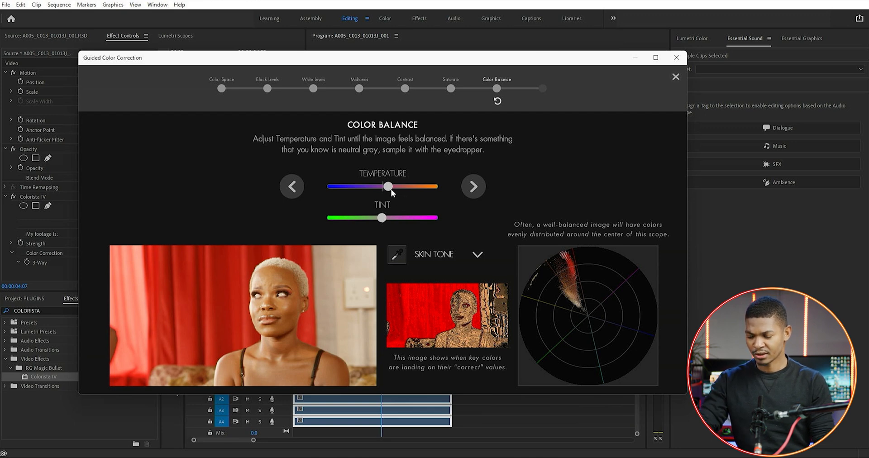
{"action": "mouse_move", "coordinate": [389, 189]}
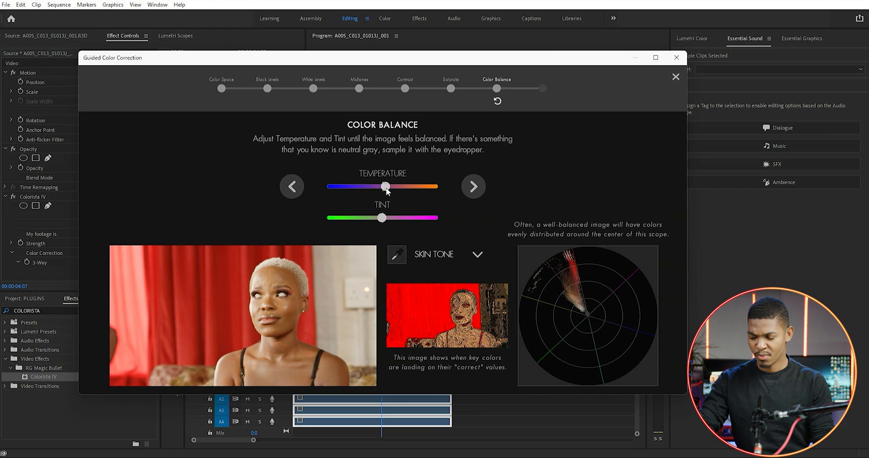
{"action": "mouse_move", "coordinate": [427, 254]}
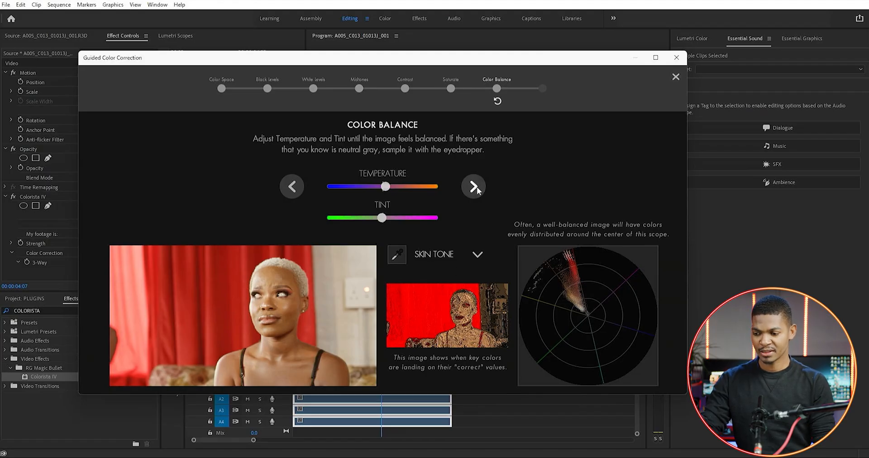
{"action": "left_click", "coordinate": [473, 186]}
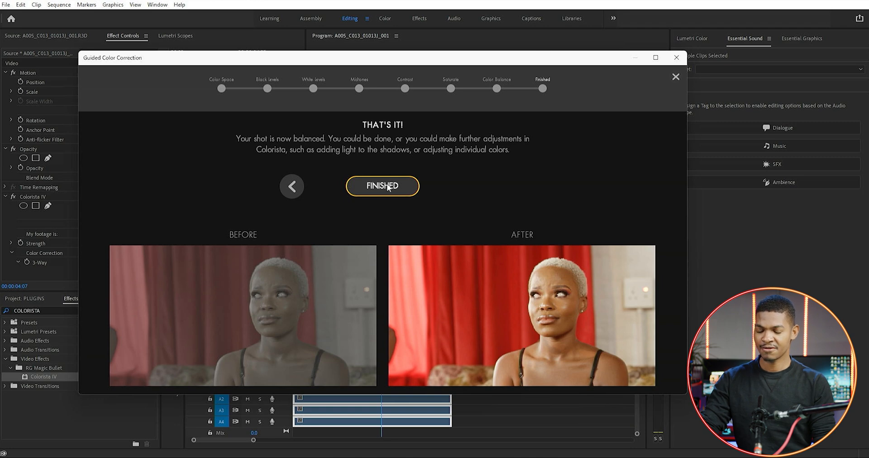
Step: Close the finished guided correction and scrub the timeline to review the graded clip
{"action": "left_click", "coordinate": [382, 186]}
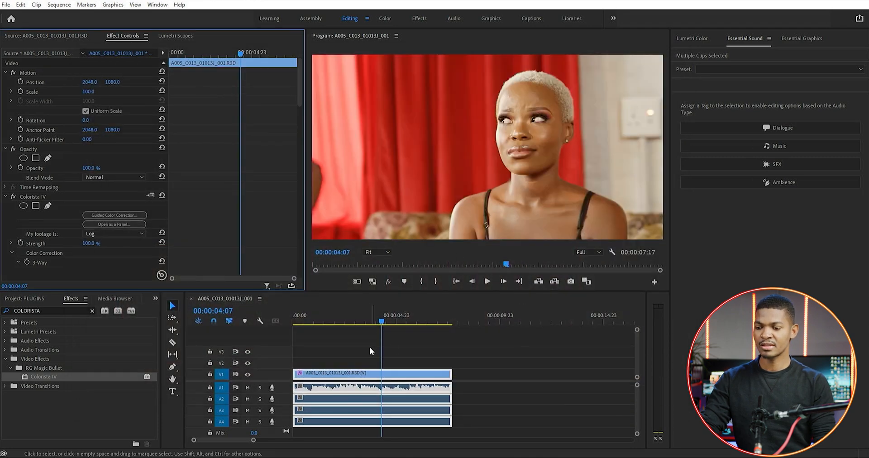
{"action": "left_click", "coordinate": [363, 315]}
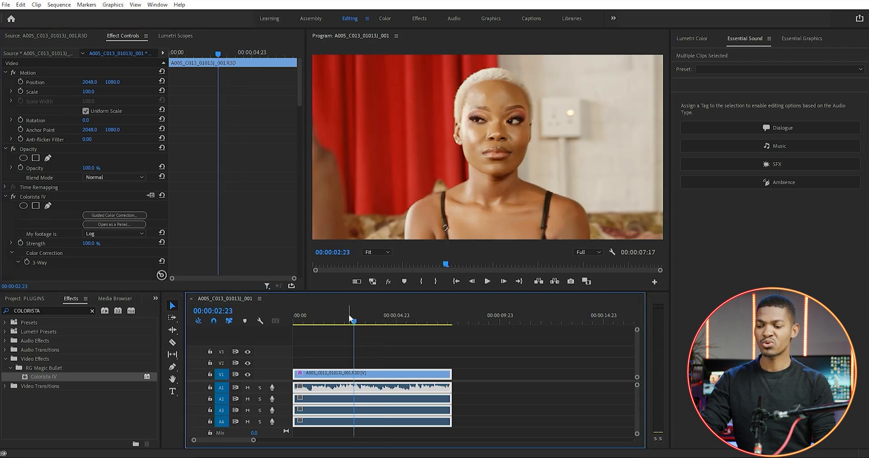
{"action": "left_click_drag", "start_coordinate": [351, 322], "coordinate": [340, 322]}
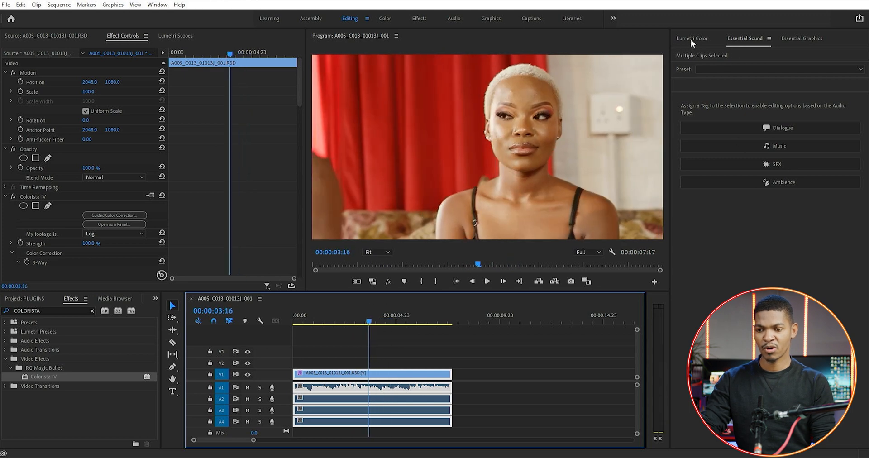
Step: In Lumetri Basic Correction, nudge the white balance Temperature to -6.7 and review the clip
{"action": "left_click", "coordinate": [690, 38]}
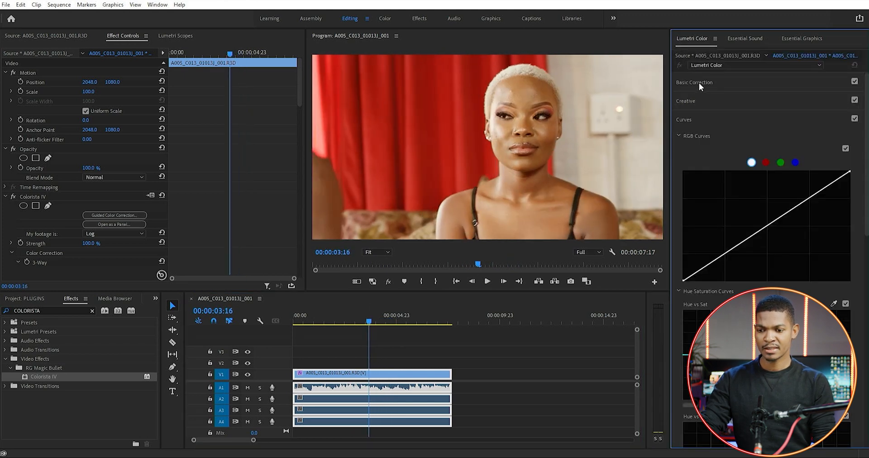
{"action": "left_click", "coordinate": [695, 82]}
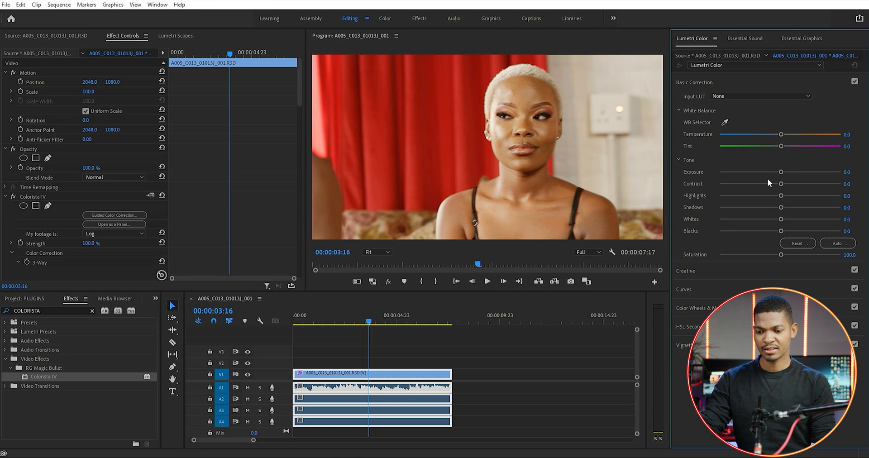
{"action": "mouse_move", "coordinate": [775, 159]}
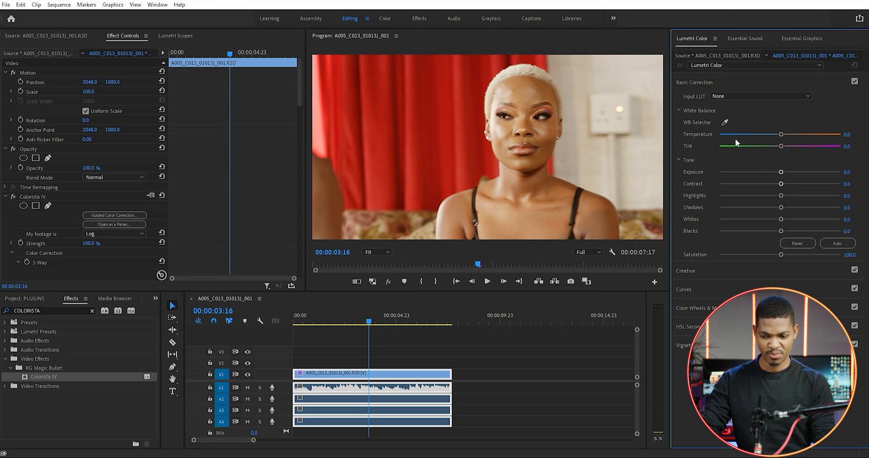
{"action": "mouse_move", "coordinate": [571, 162]}
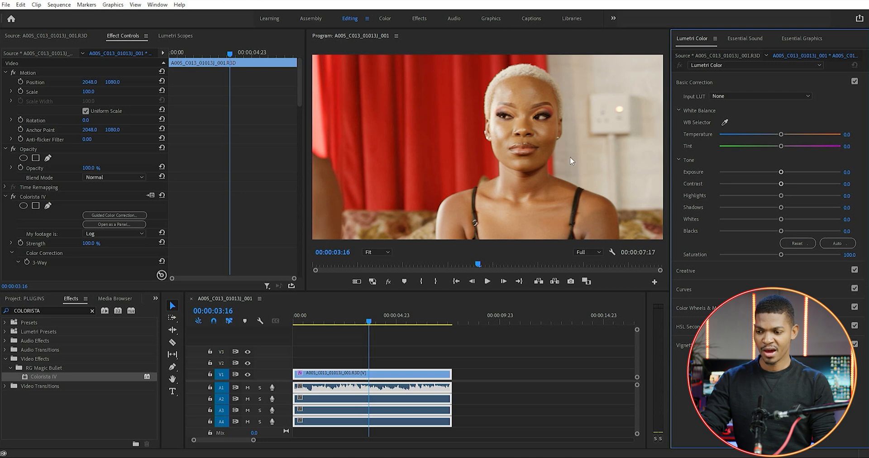
{"action": "mouse_move", "coordinate": [579, 183]}
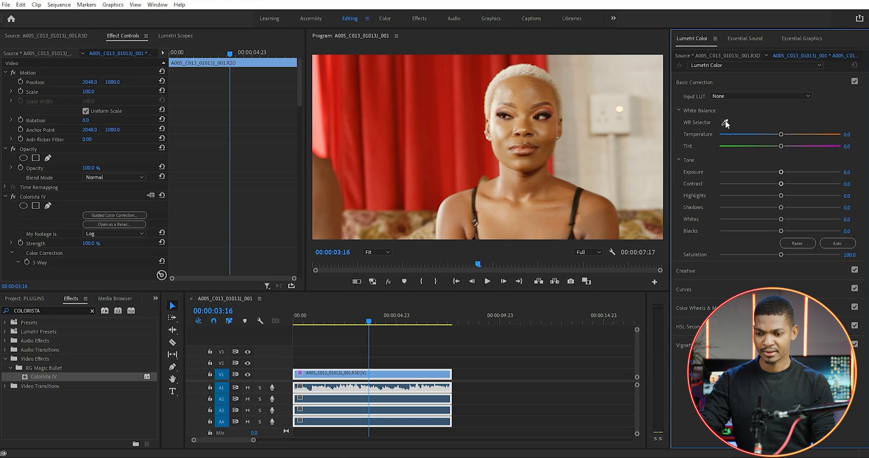
{"action": "mouse_move", "coordinate": [726, 127]}
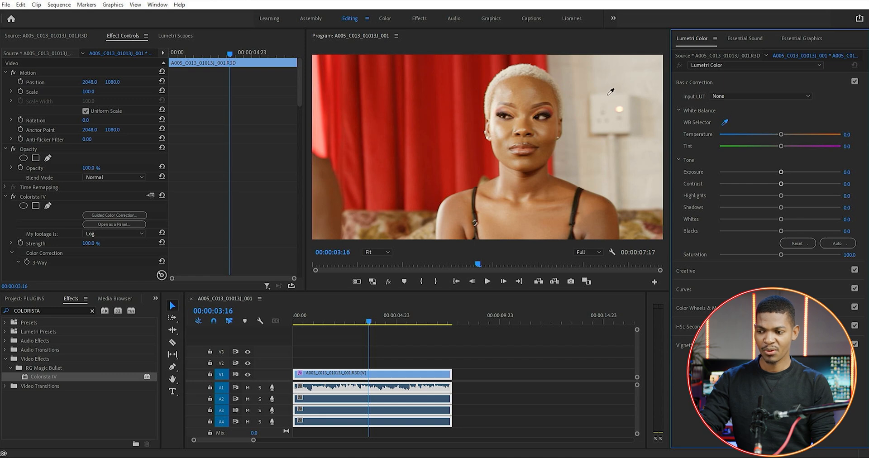
{"action": "mouse_move", "coordinate": [623, 143]}
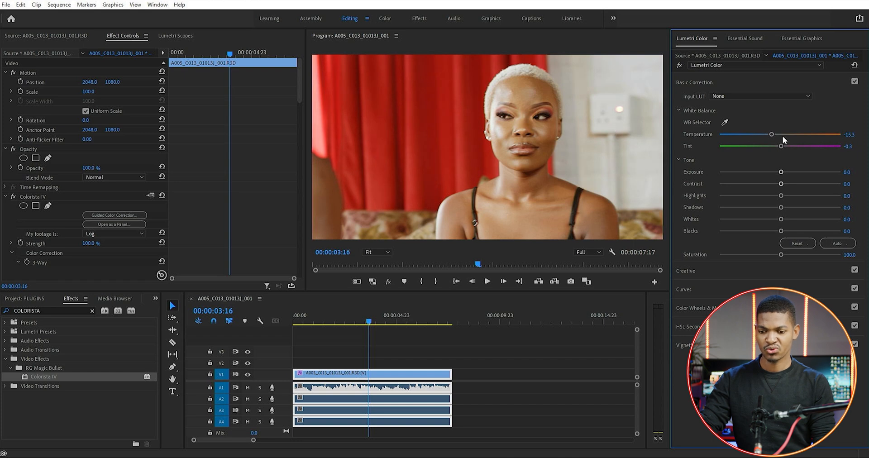
{"action": "mouse_move", "coordinate": [779, 145]}
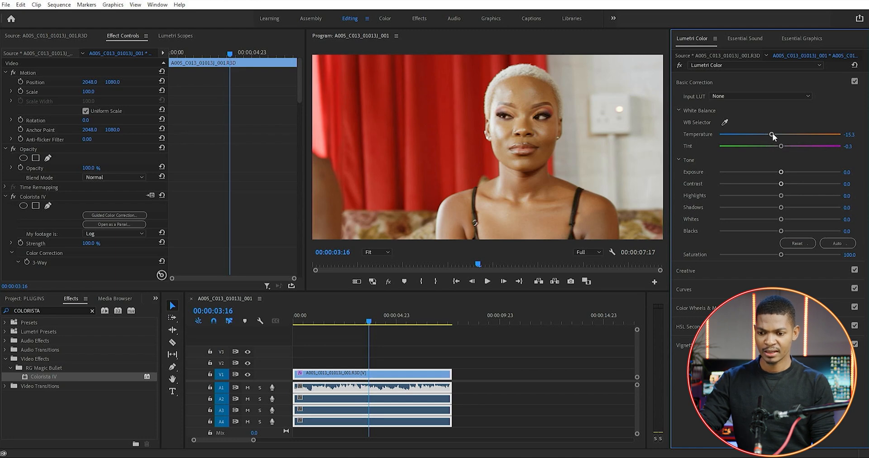
{"action": "left_click_drag", "start_coordinate": [772, 138], "coordinate": [776, 137]}
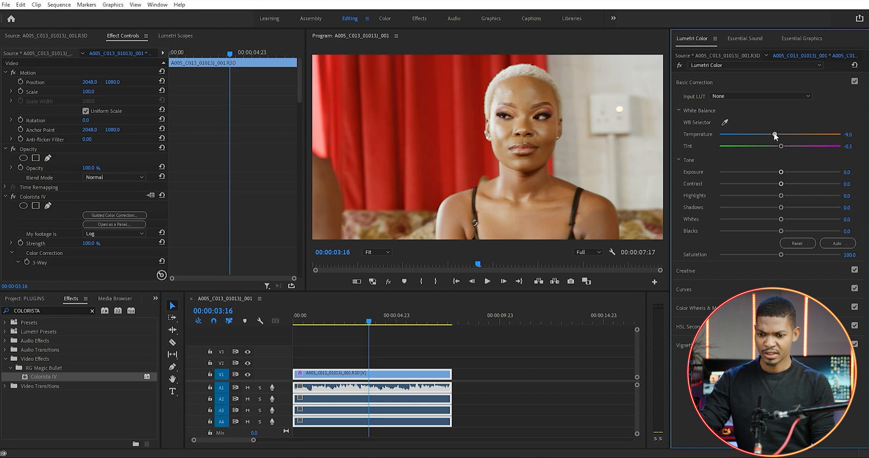
{"action": "left_click_drag", "start_coordinate": [776, 136], "coordinate": [776, 136]}
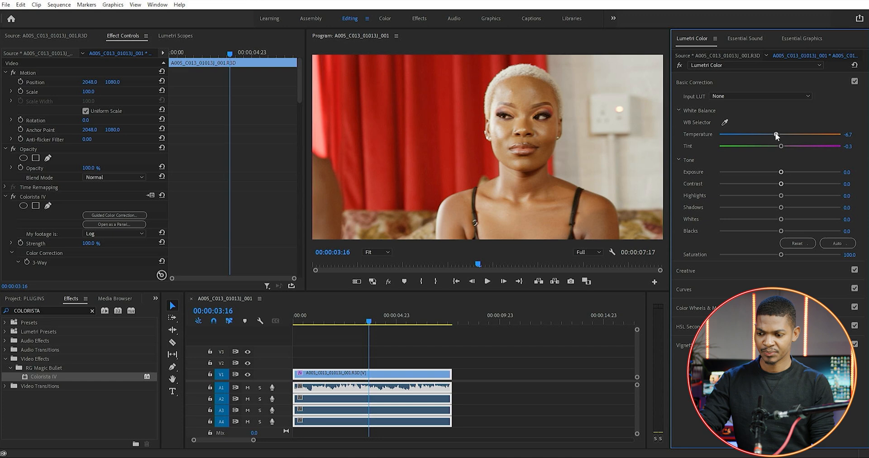
{"action": "left_click", "coordinate": [350, 323]}
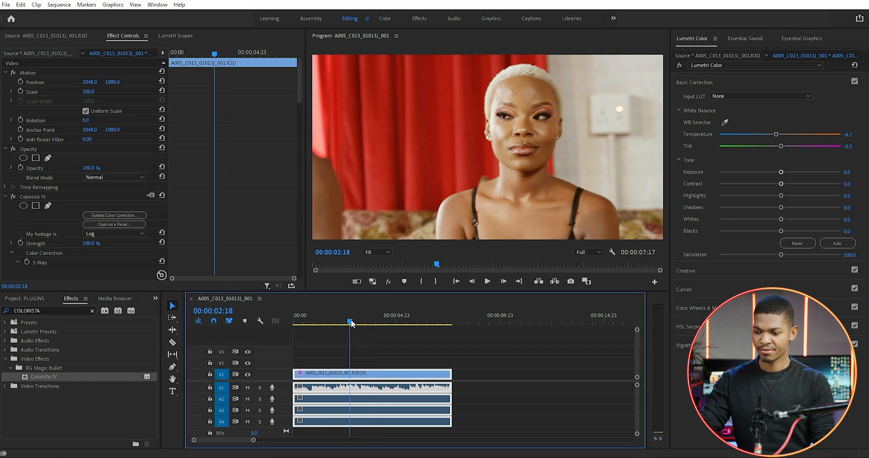